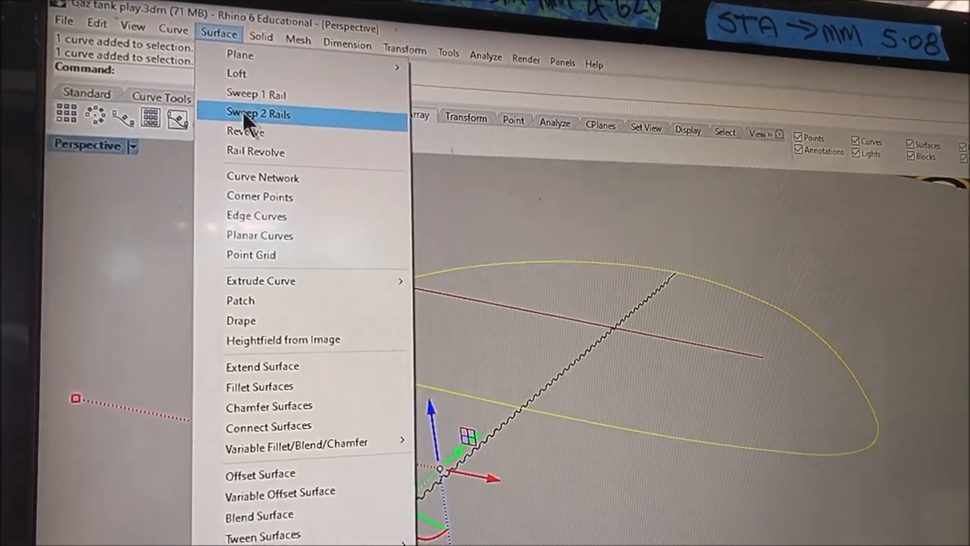
Sweep the corrugated cross section along both rail curves as a closed two-rail sweep
{"action": "left_click", "coordinate": [258, 113]}
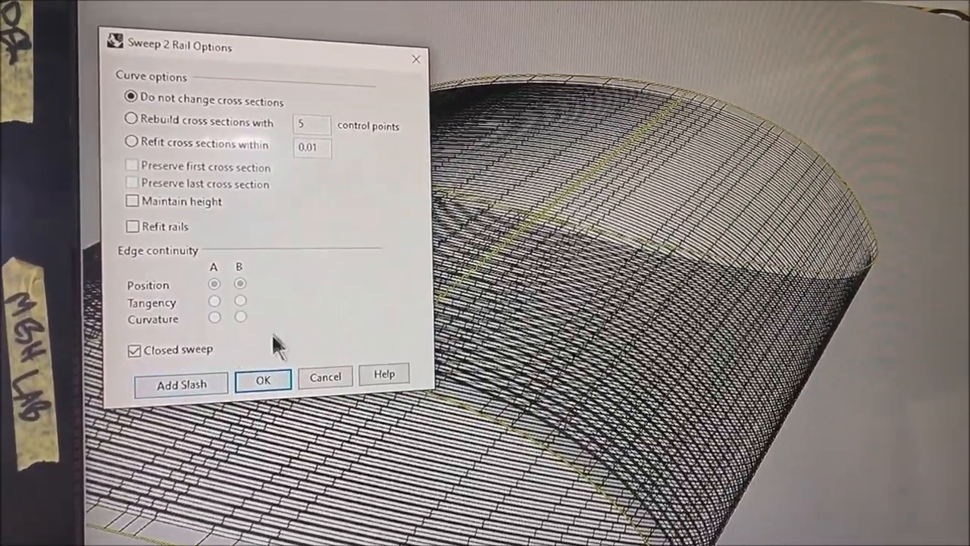
{"action": "left_click", "coordinate": [262, 379]}
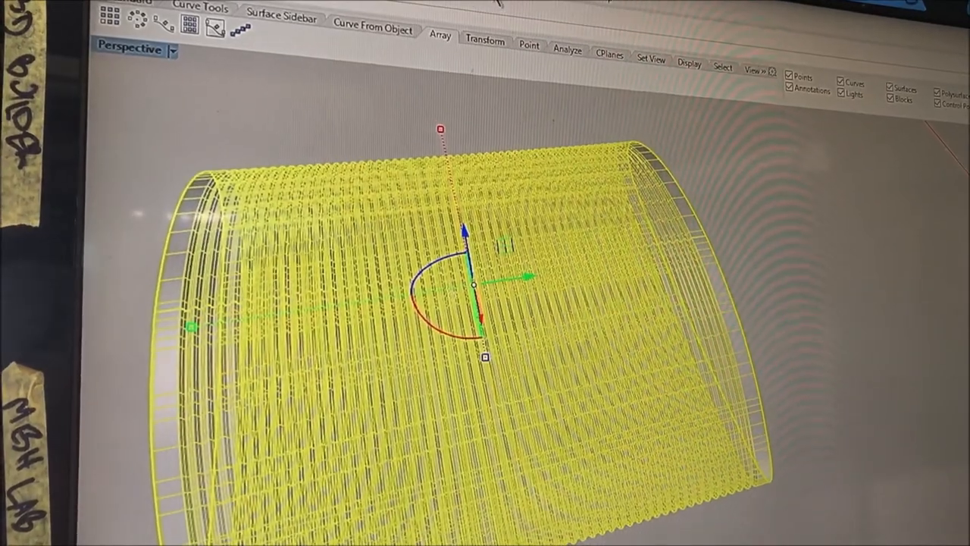
Show the tank surface's EMap Options with an arches environment image
{"action": "left_click", "coordinate": [567, 48]}
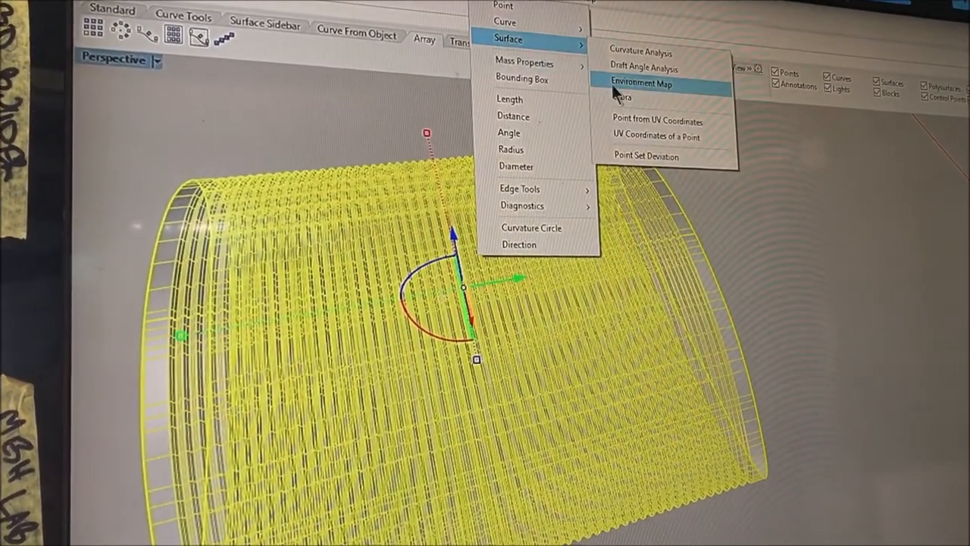
{"action": "left_click", "coordinate": [641, 84]}
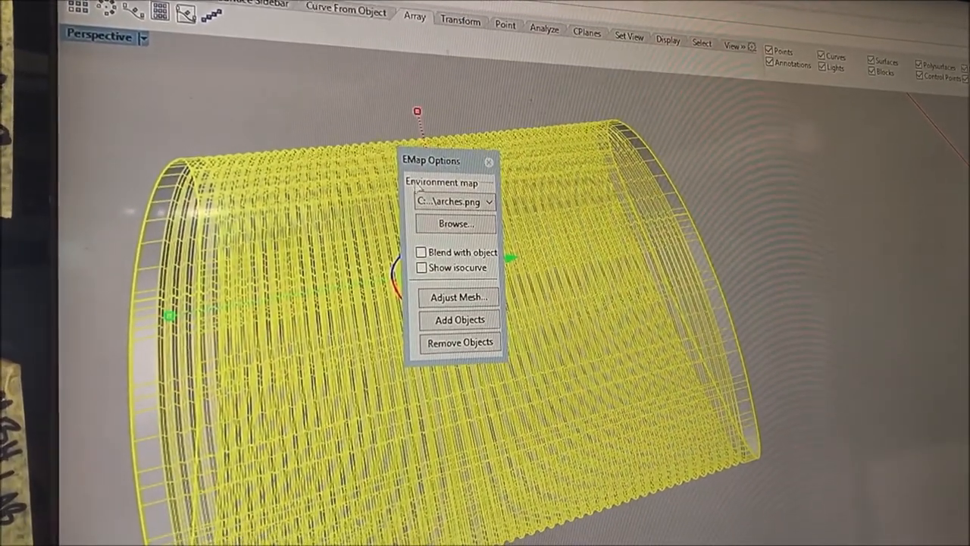